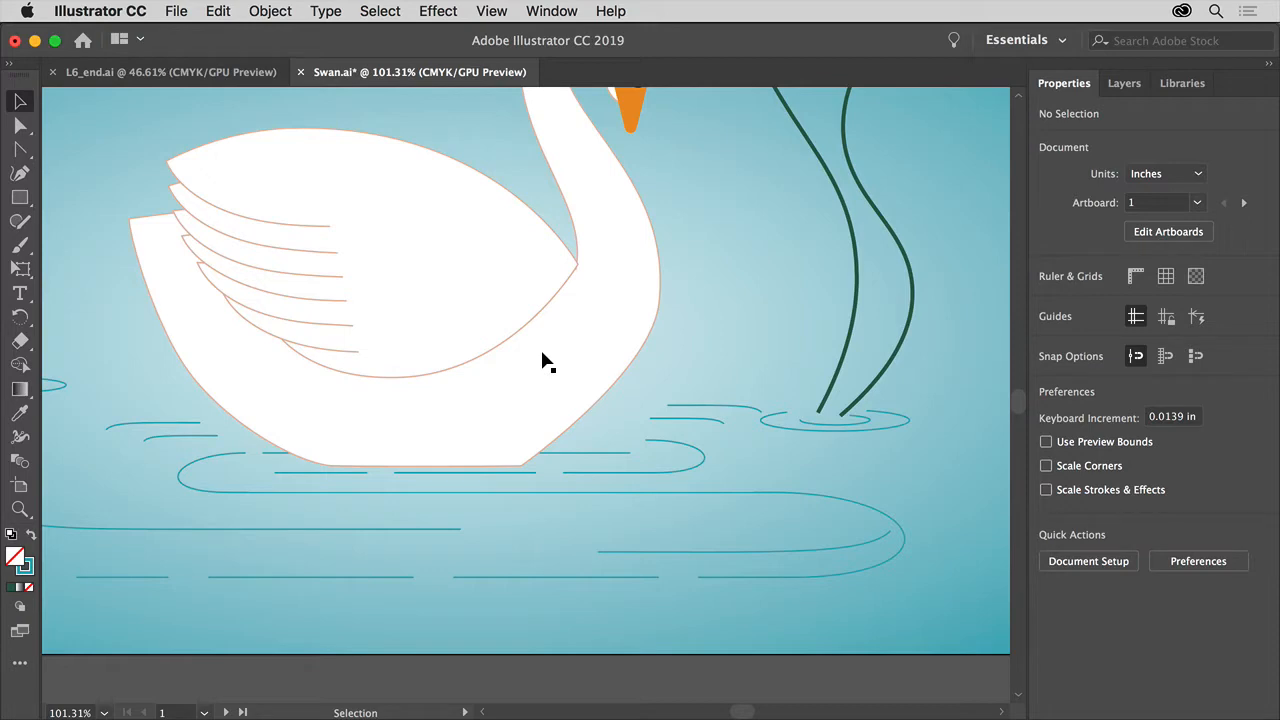
mouse_move(508, 18)
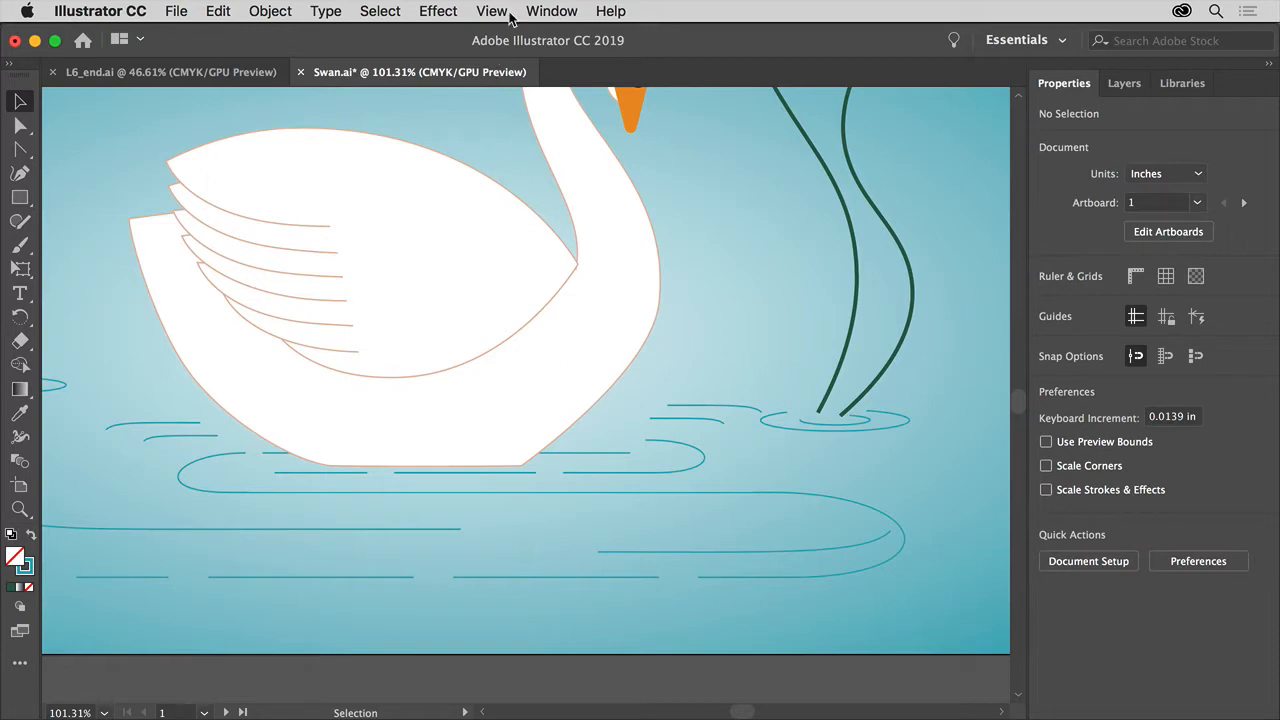
- Fit the whole swan artboard in the window via View > Fit Artboard in Window
click(492, 12)
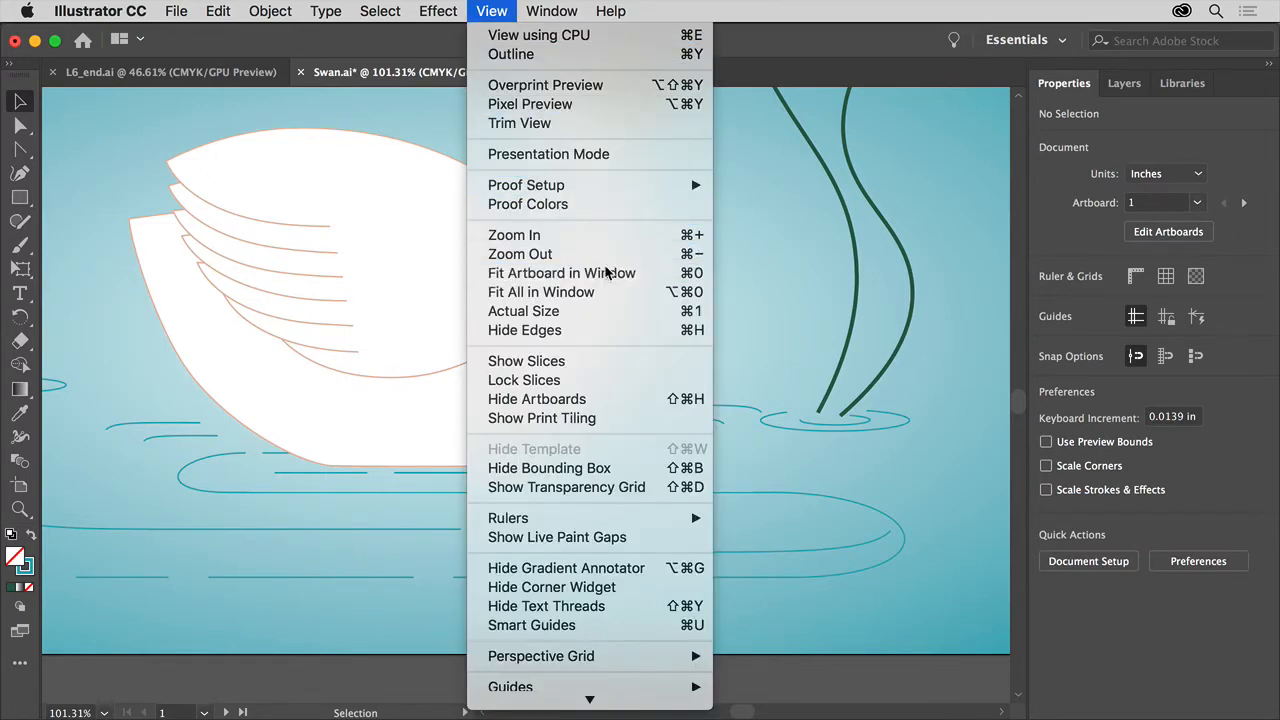
click(560, 272)
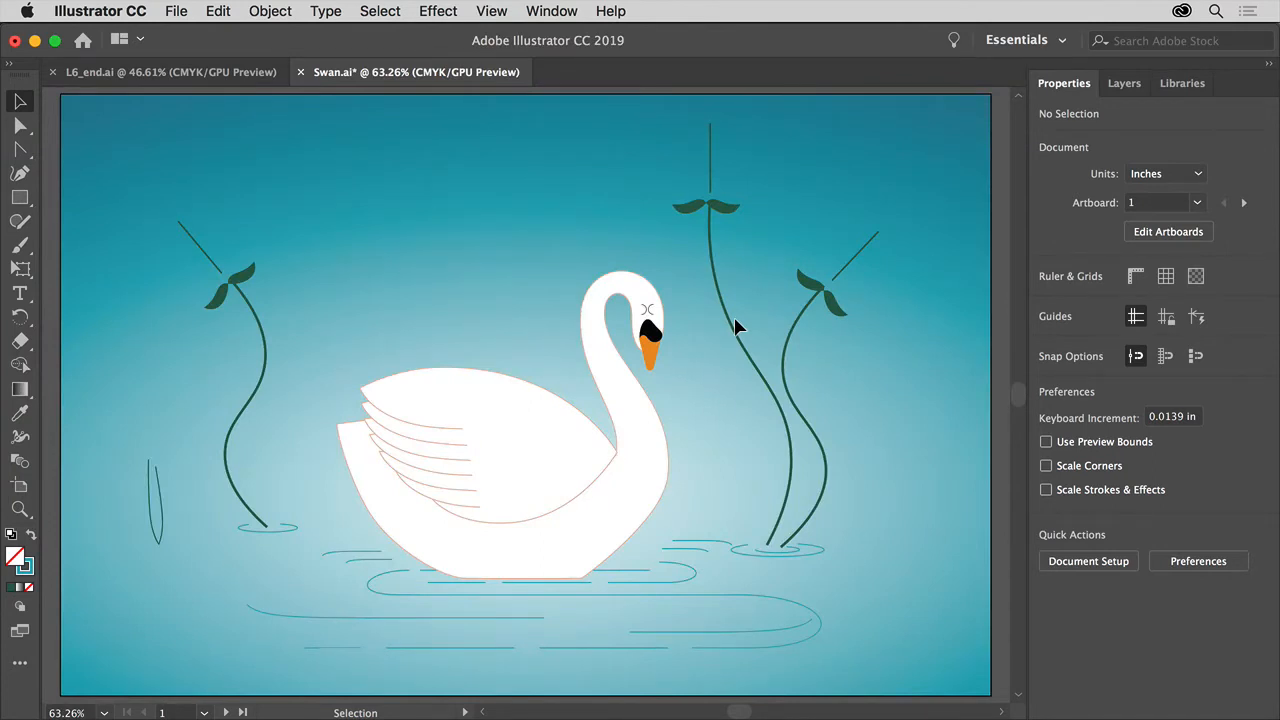
mouse_move(344, 316)
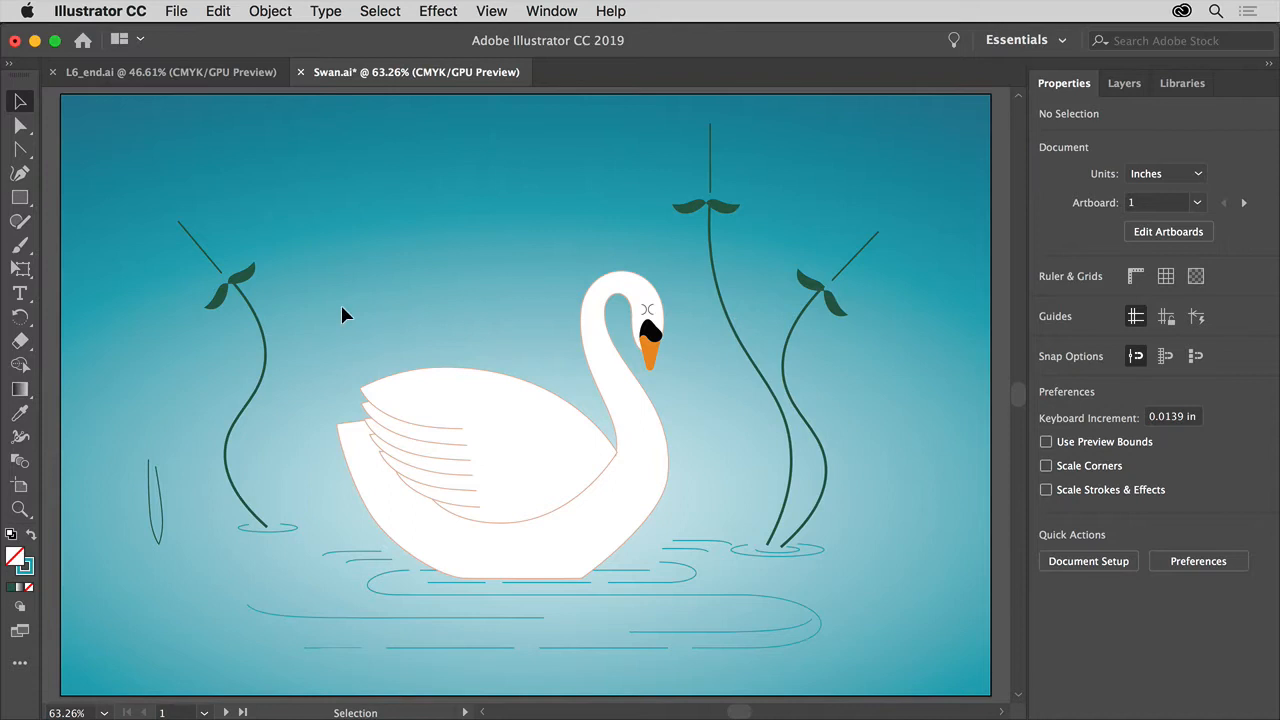
- Select all three curved plant stem paths together with the Selection tool
click(244, 400)
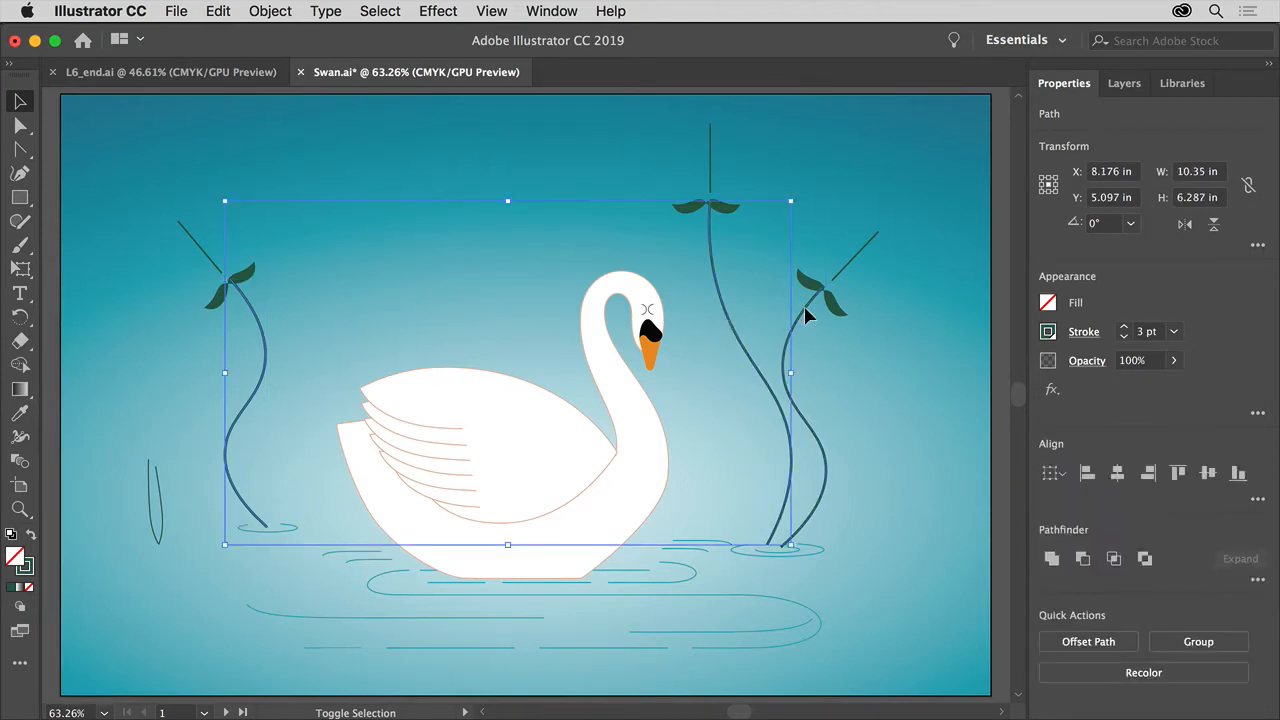
drag(790, 374, 824, 374)
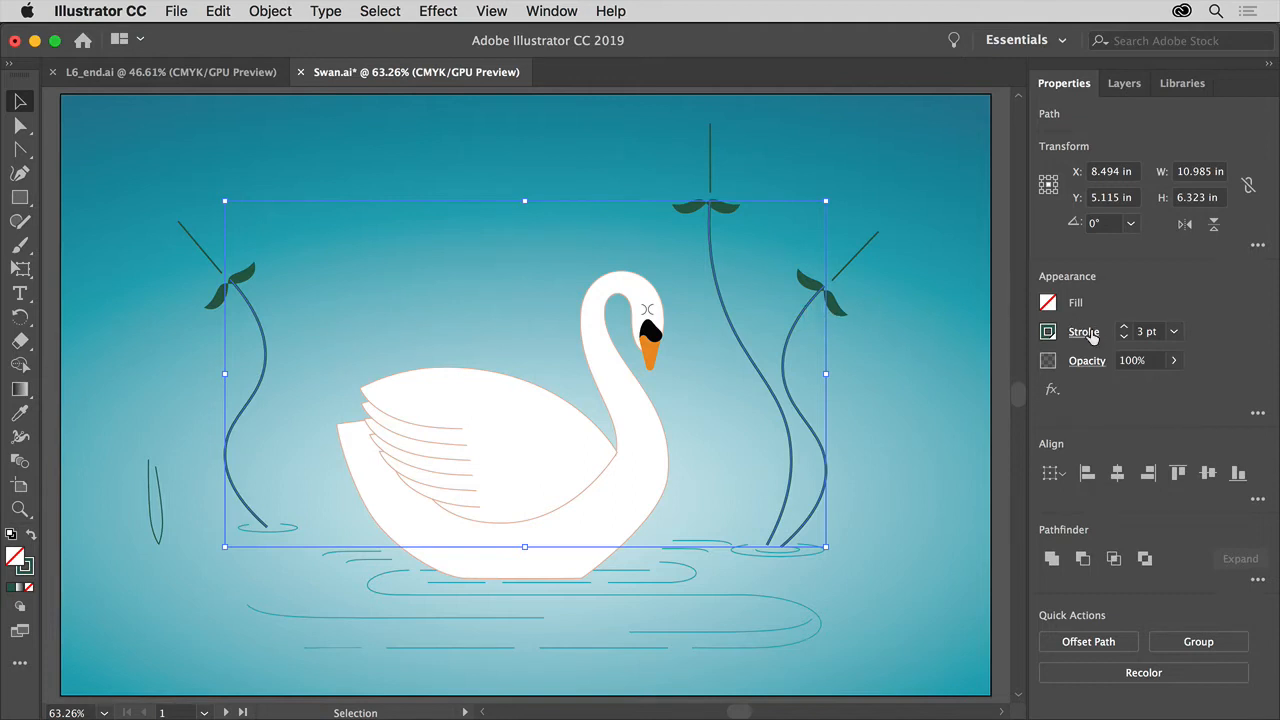
- Add an arrowhead to the end of each selected stem in the Stroke settings
click(1084, 332)
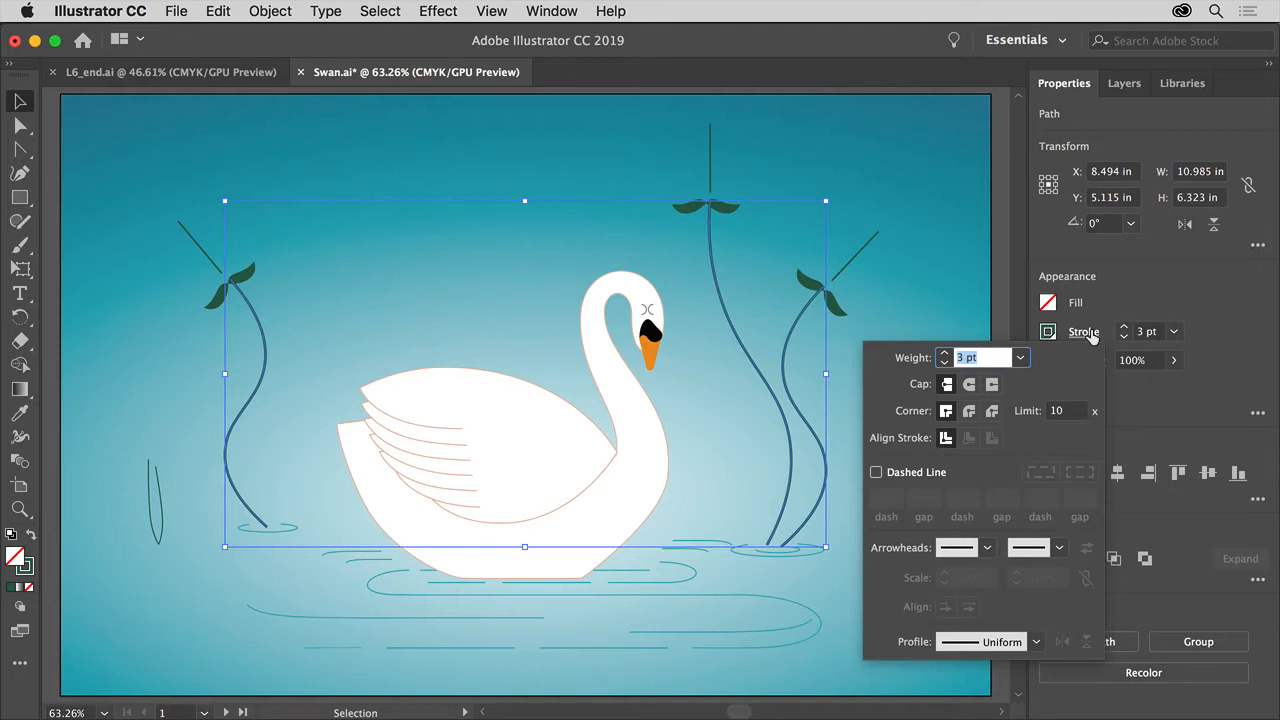
mouse_move(1036, 488)
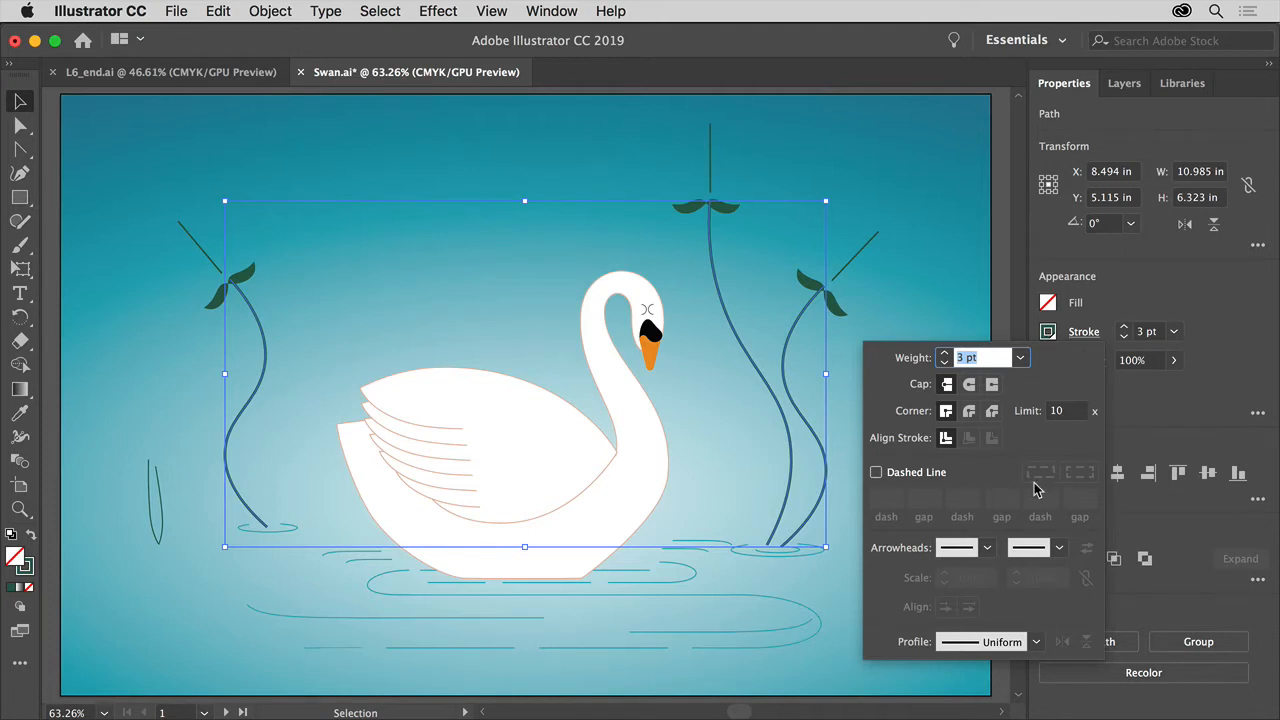
mouse_move(790, 452)
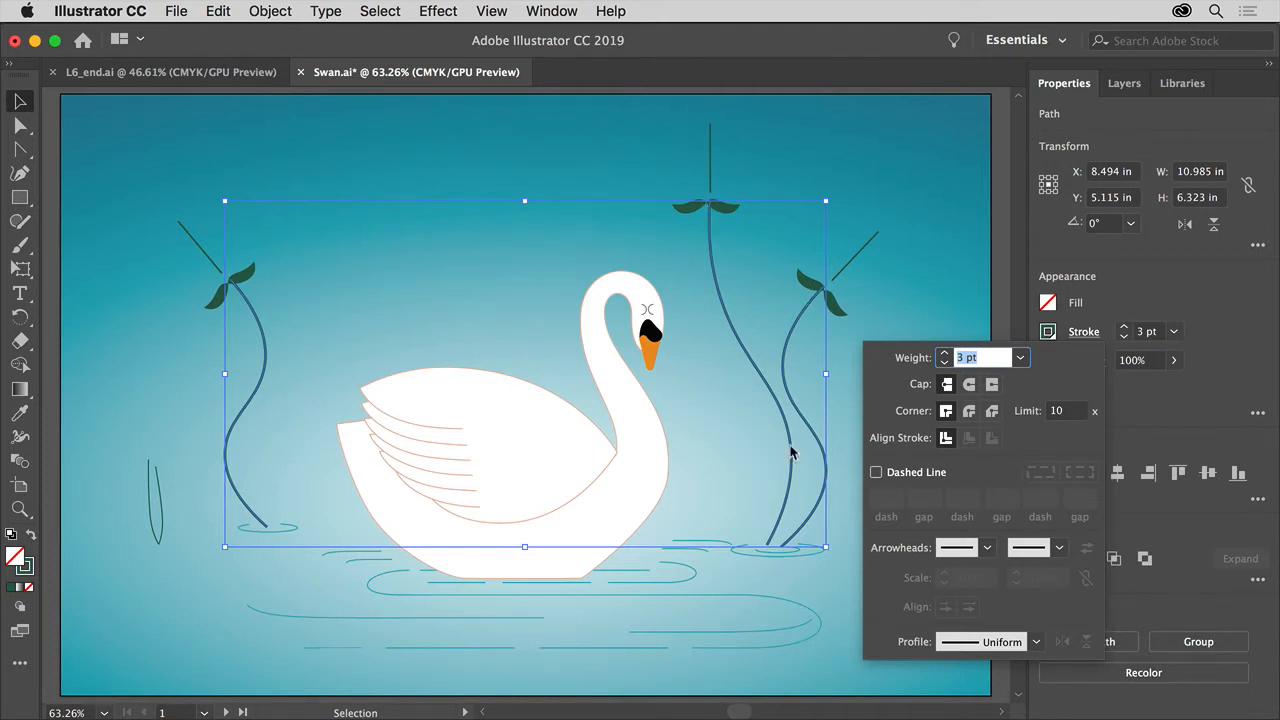
mouse_move(696, 204)
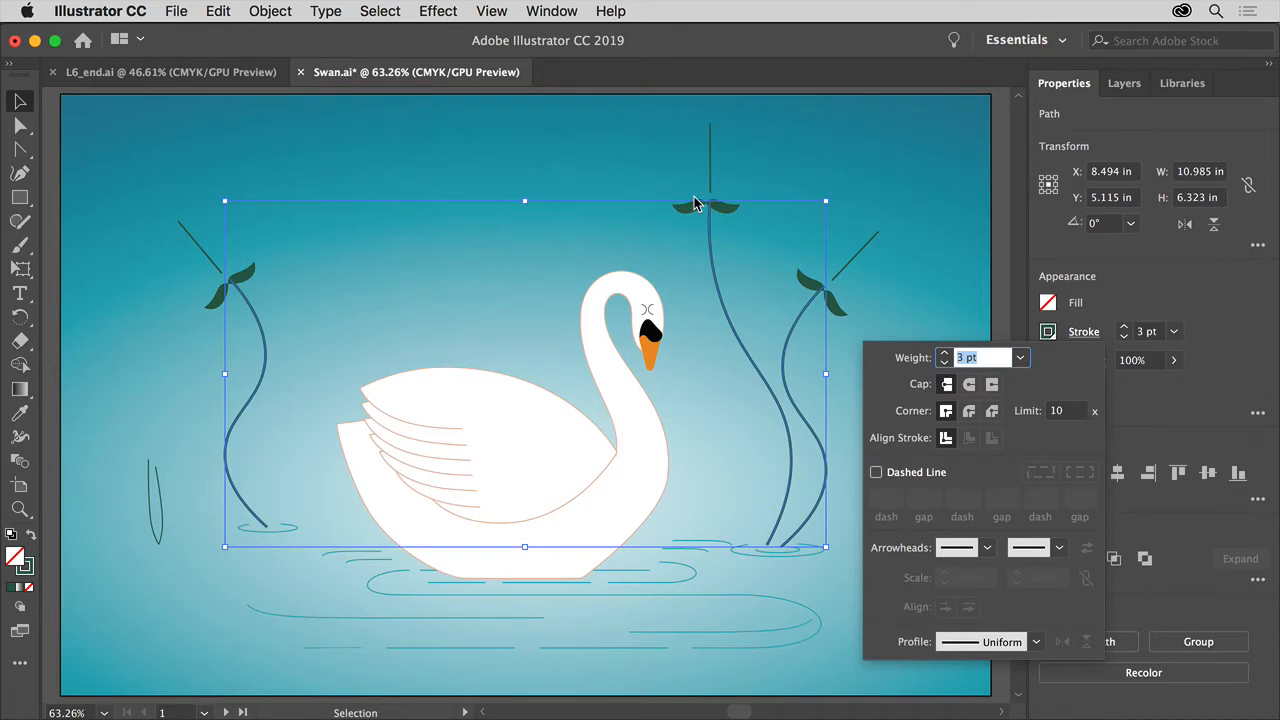
mouse_move(836, 310)
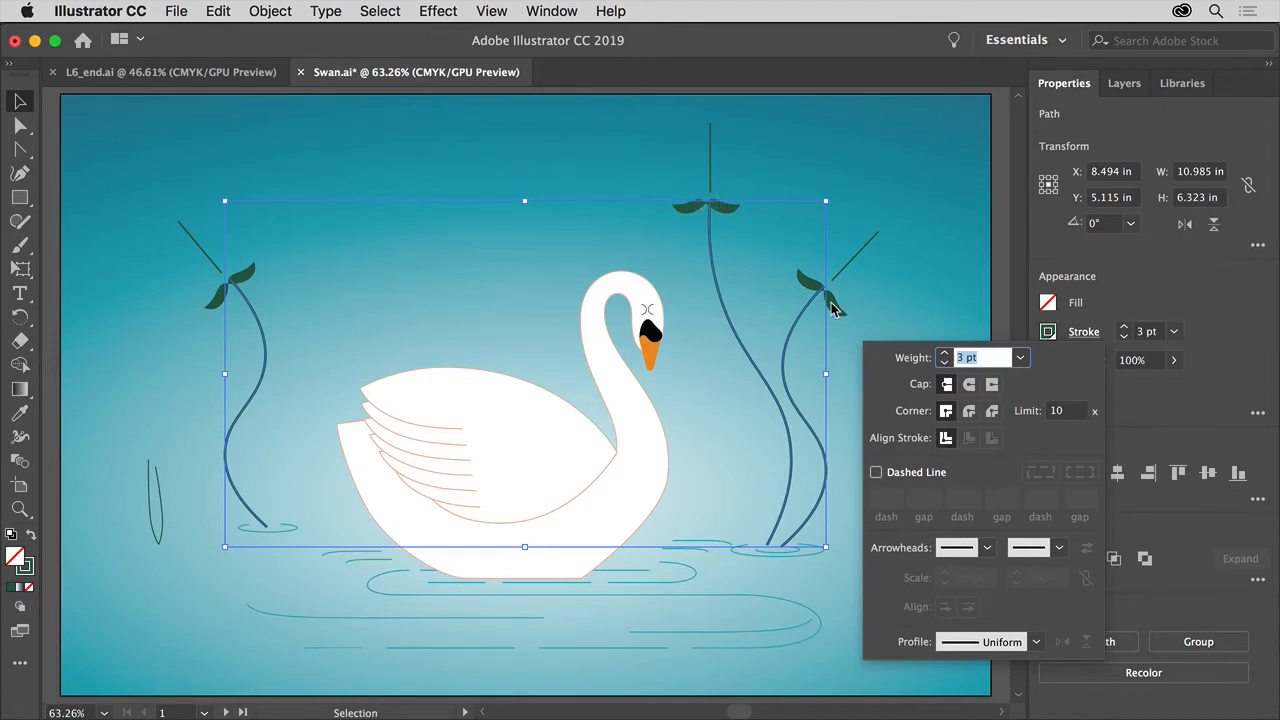
mouse_move(896, 336)
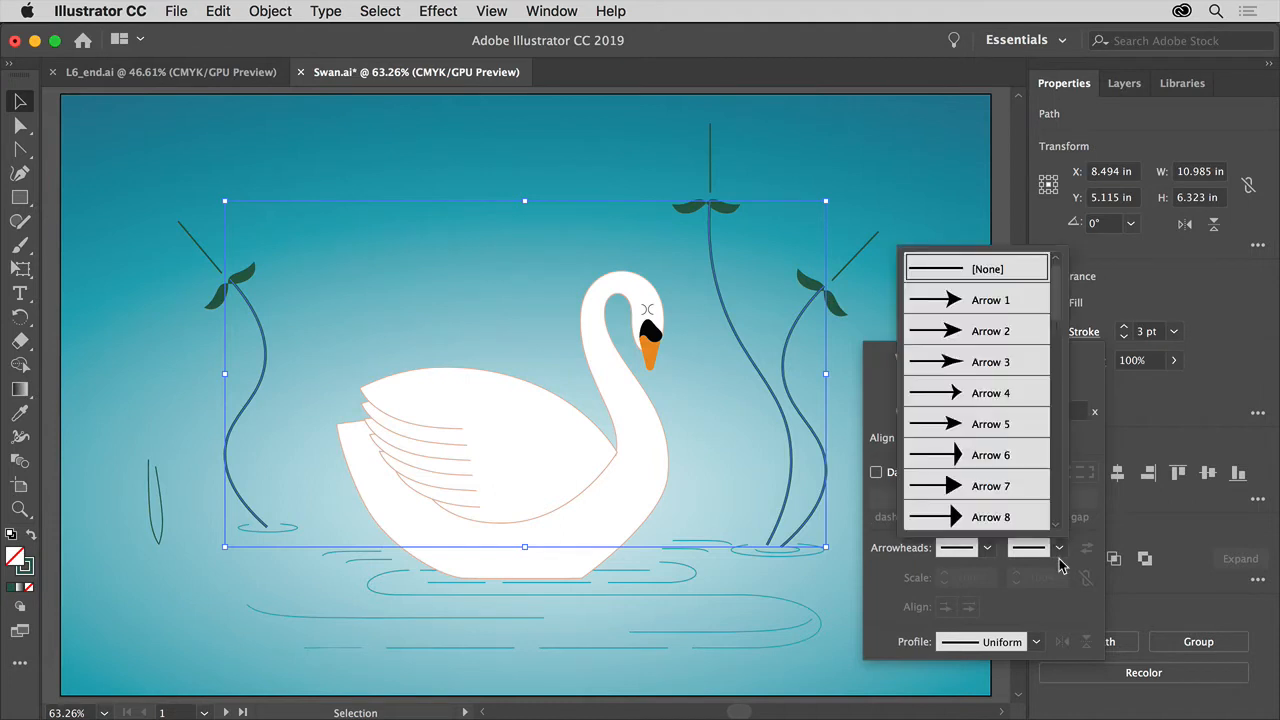
click(990, 300)
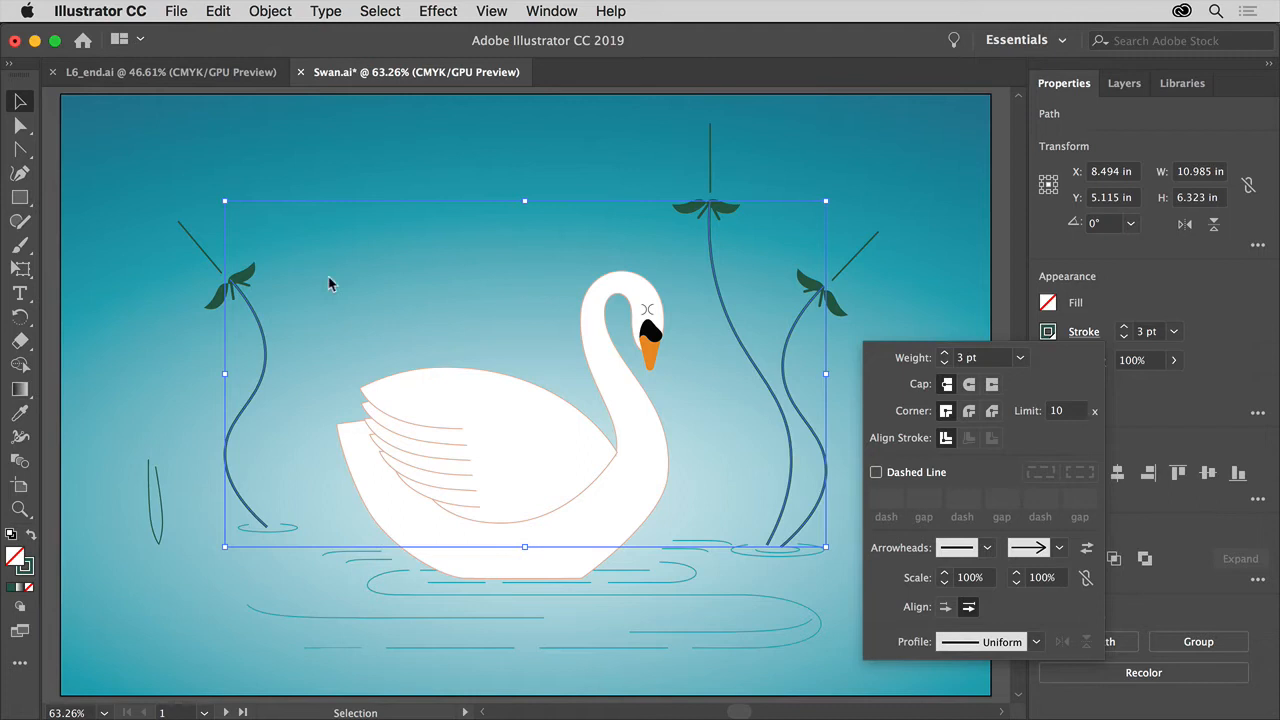
mouse_move(350, 282)
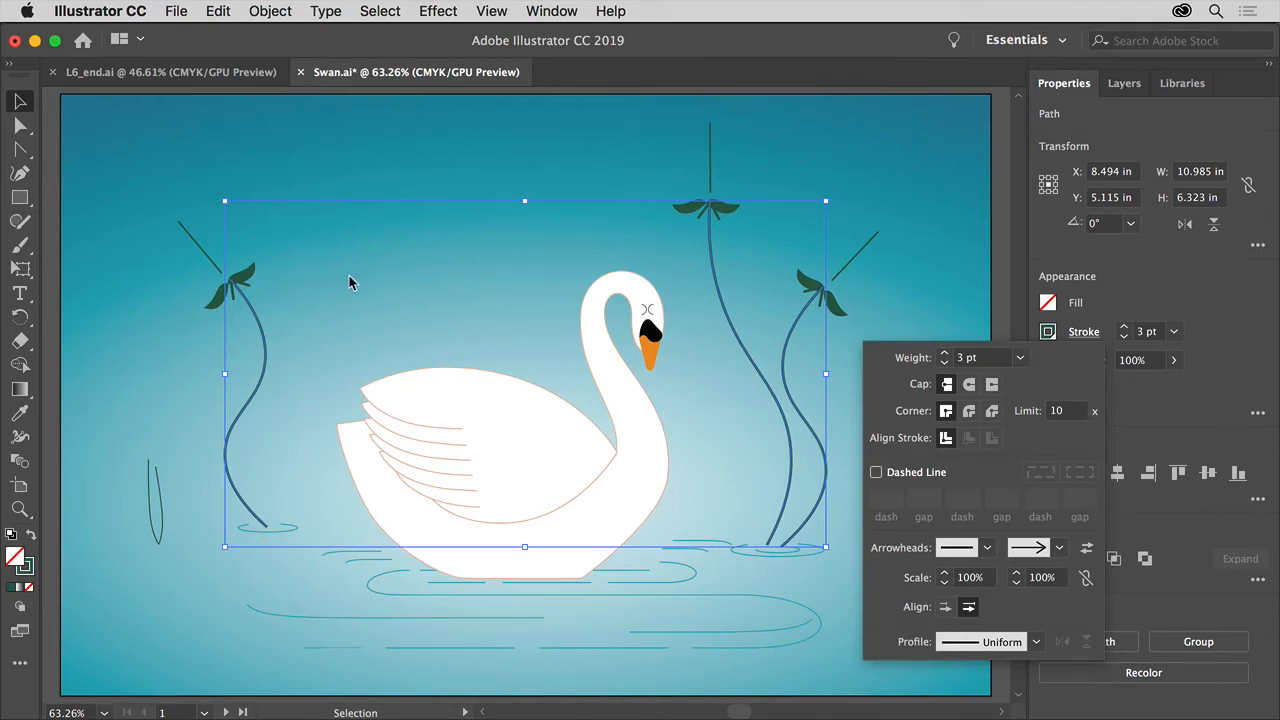
mouse_move(702, 216)
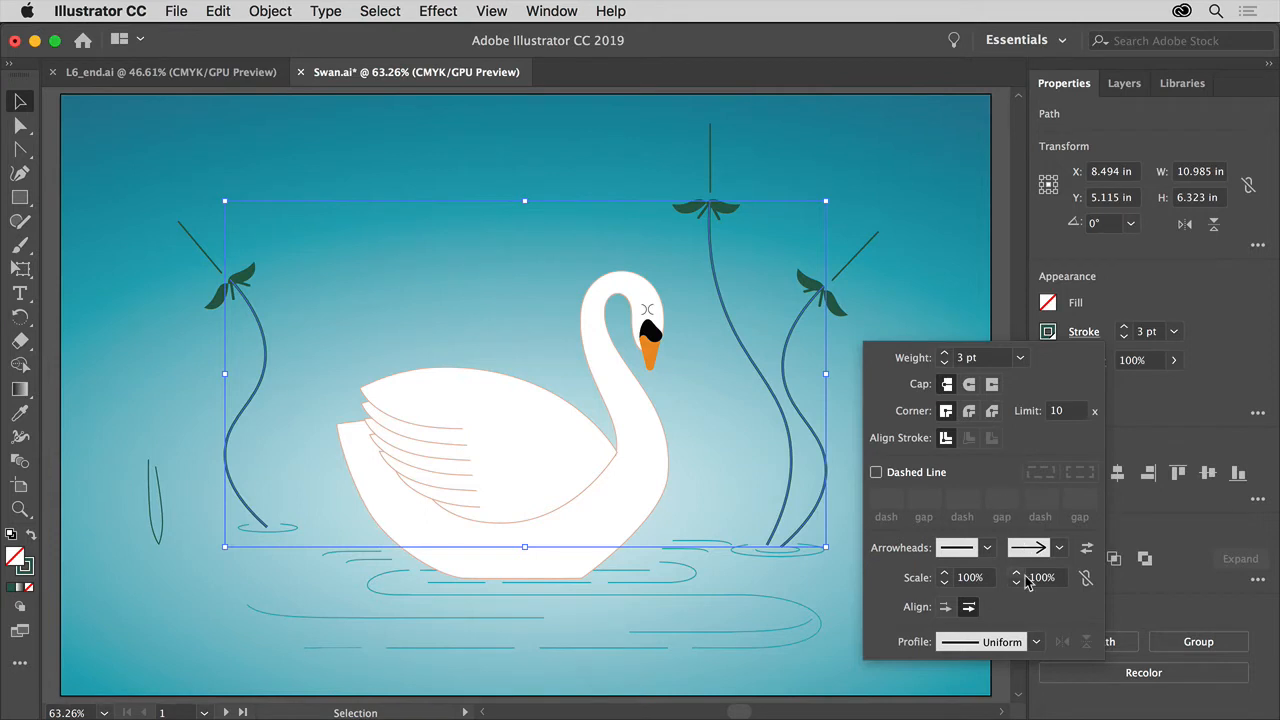
- Scale the end arrowheads to 120% and align the arrow tips to the path ends
click(1016, 572)
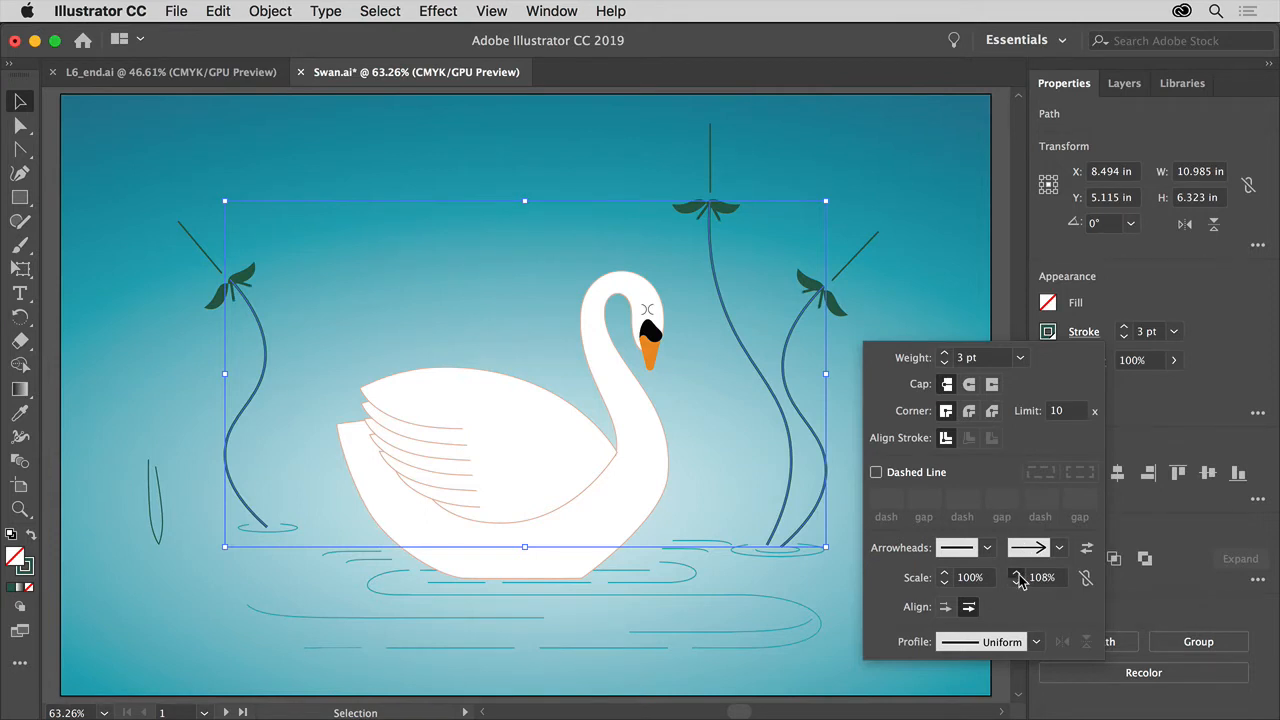
click(1018, 572)
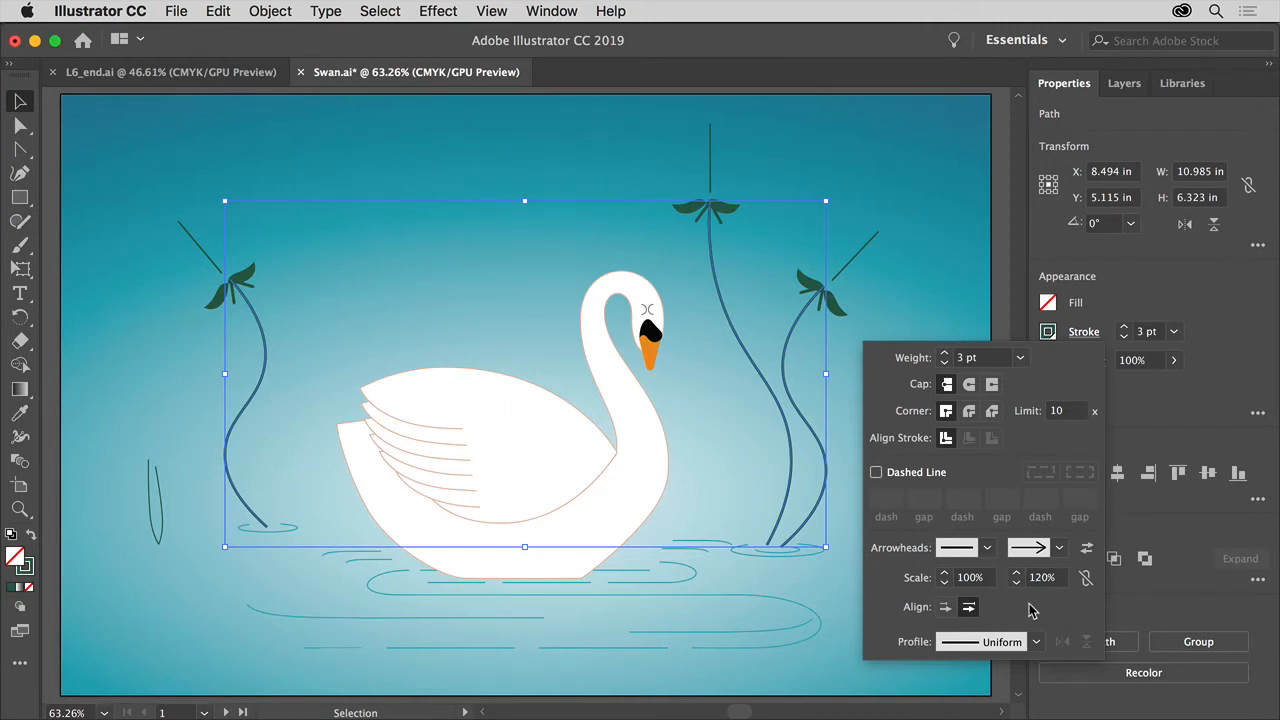
mouse_move(948, 608)
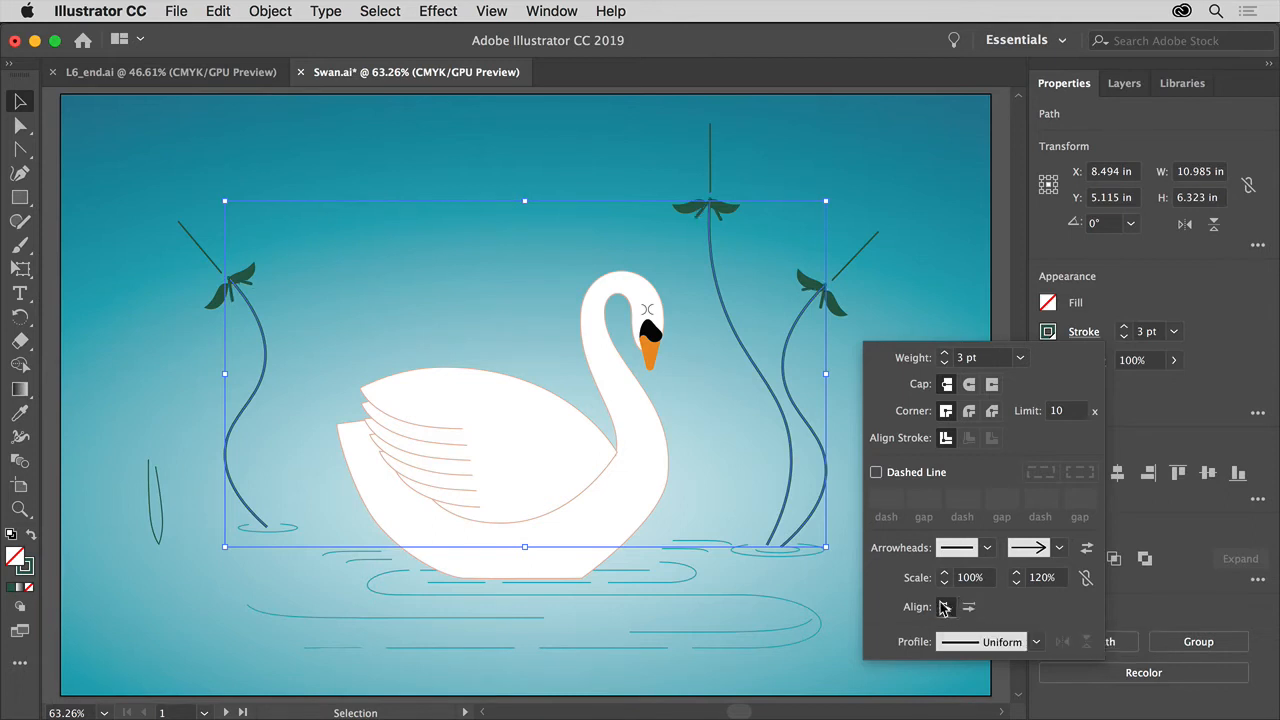
click(944, 606)
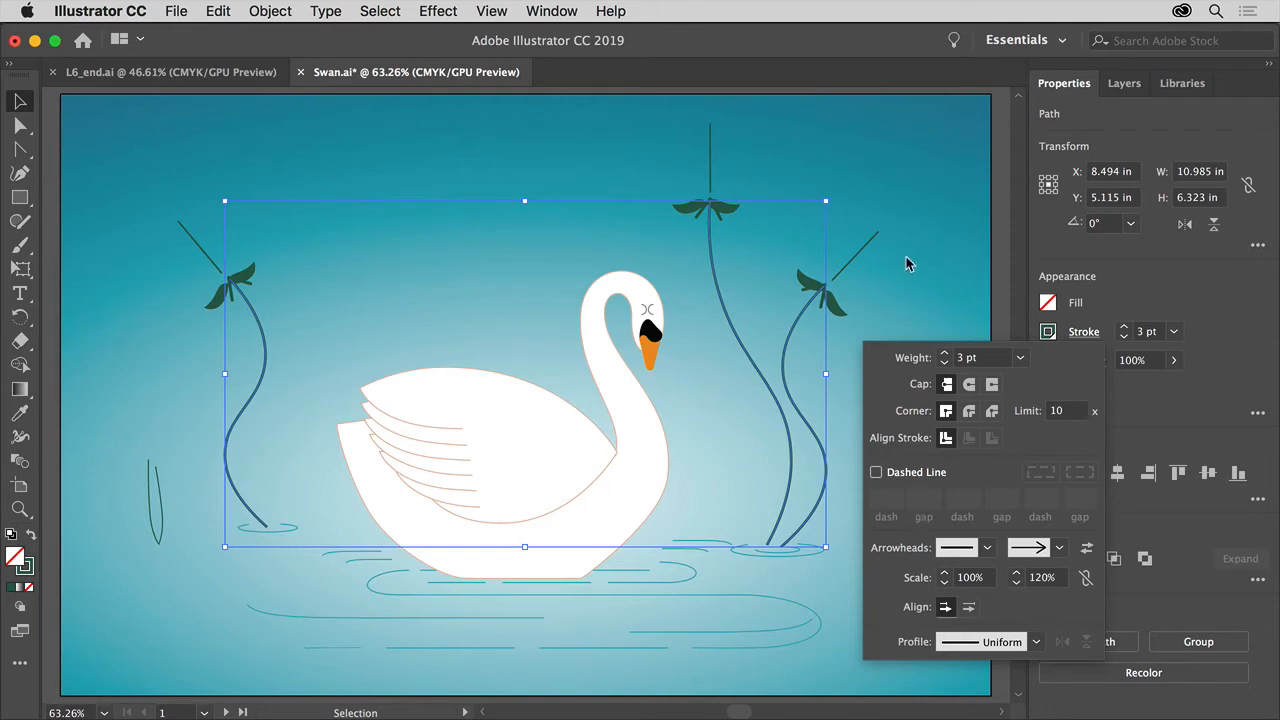
click(380, 12)
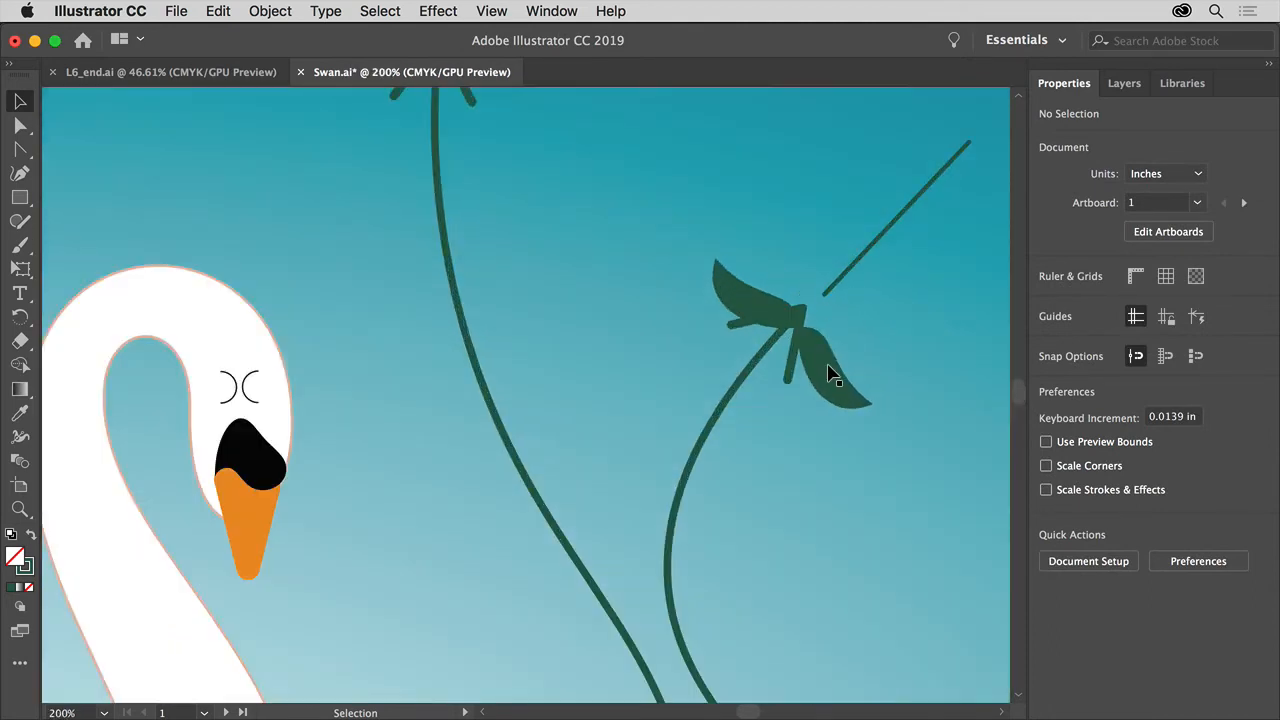
- Check a stem tip up close, return to the full artboard and reselect the stems
click(800, 340)
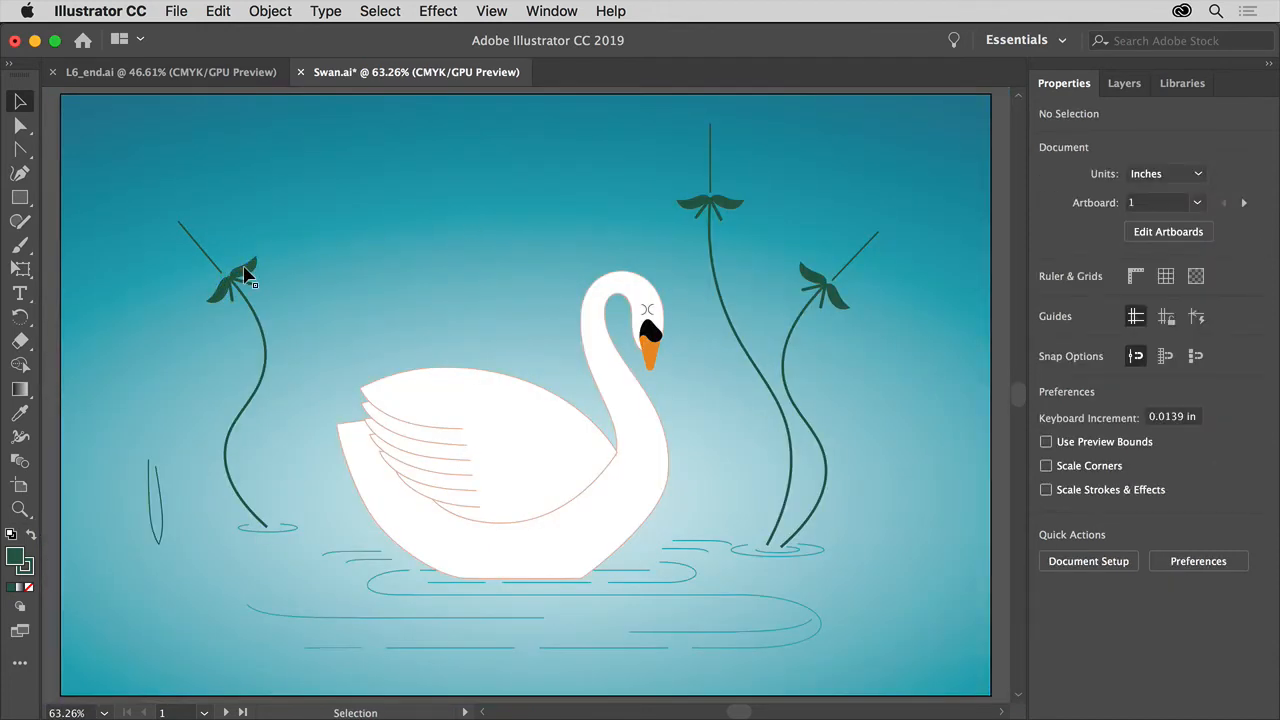
click(820, 290)
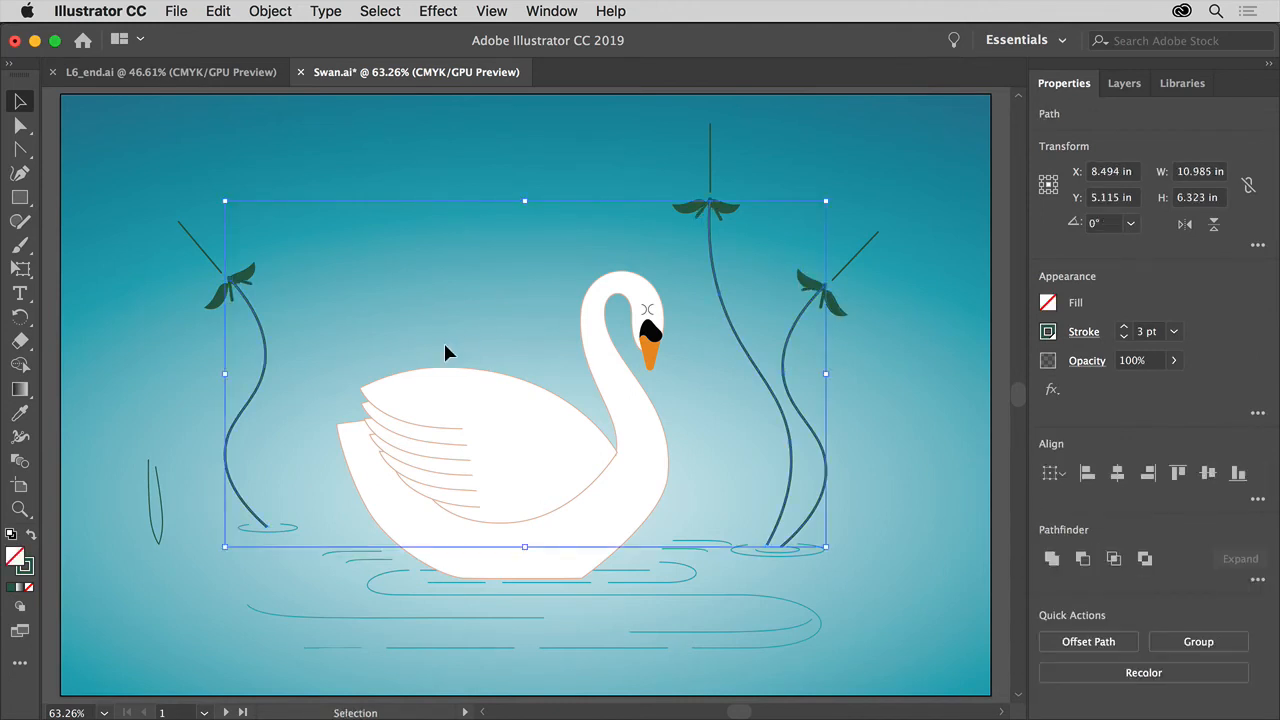
mouse_move(800, 224)
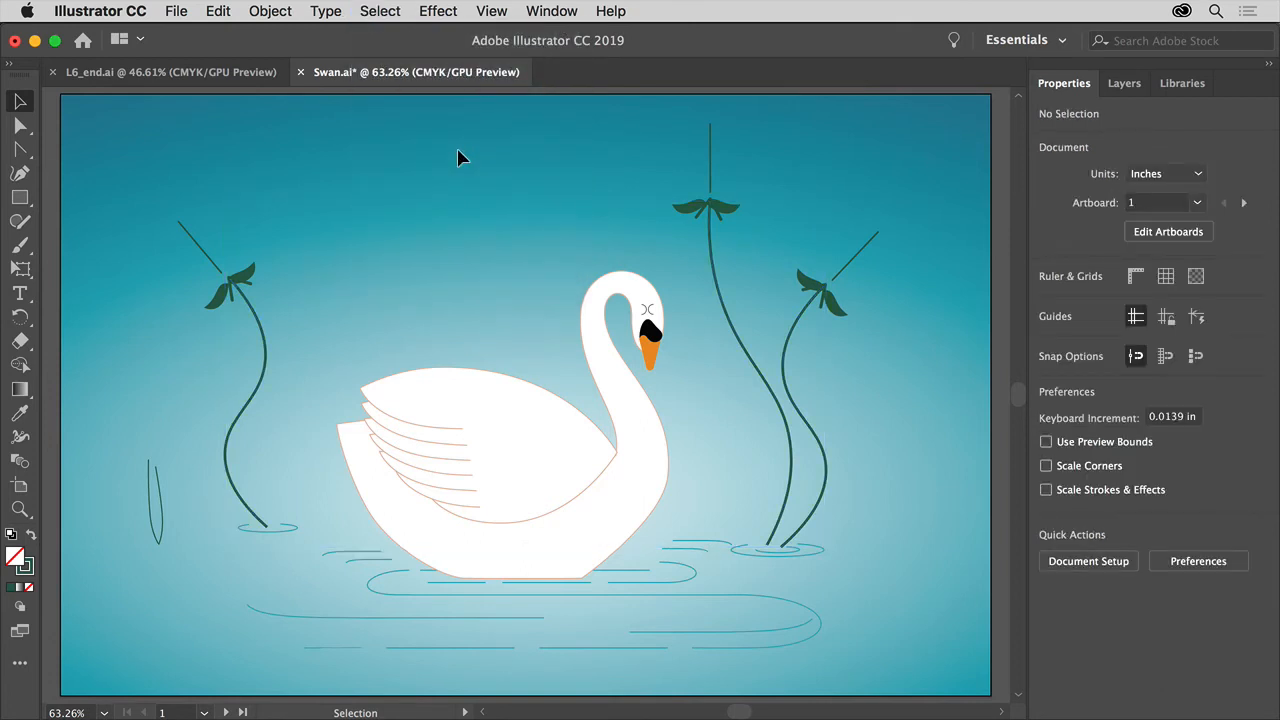
- Move the leaf groups onto the stem arrowhead tips and rotate them to follow the stems
click(820, 296)
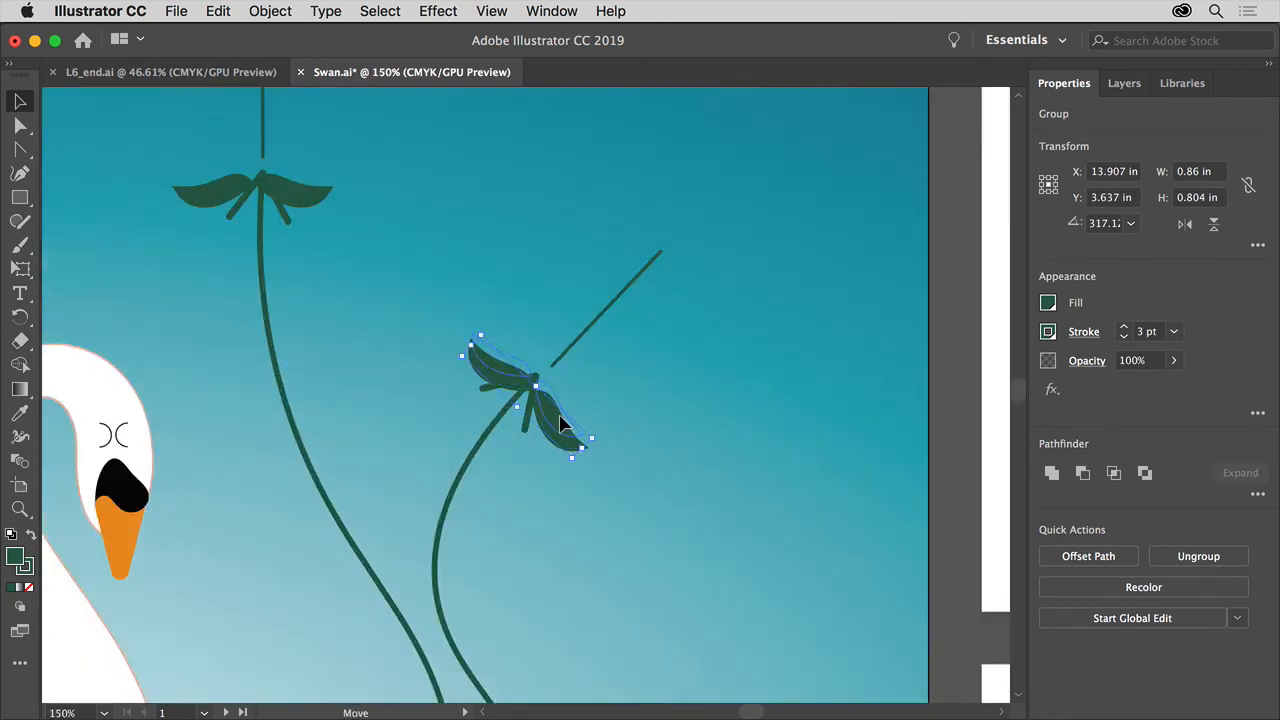
drag(540, 400, 540, 380)
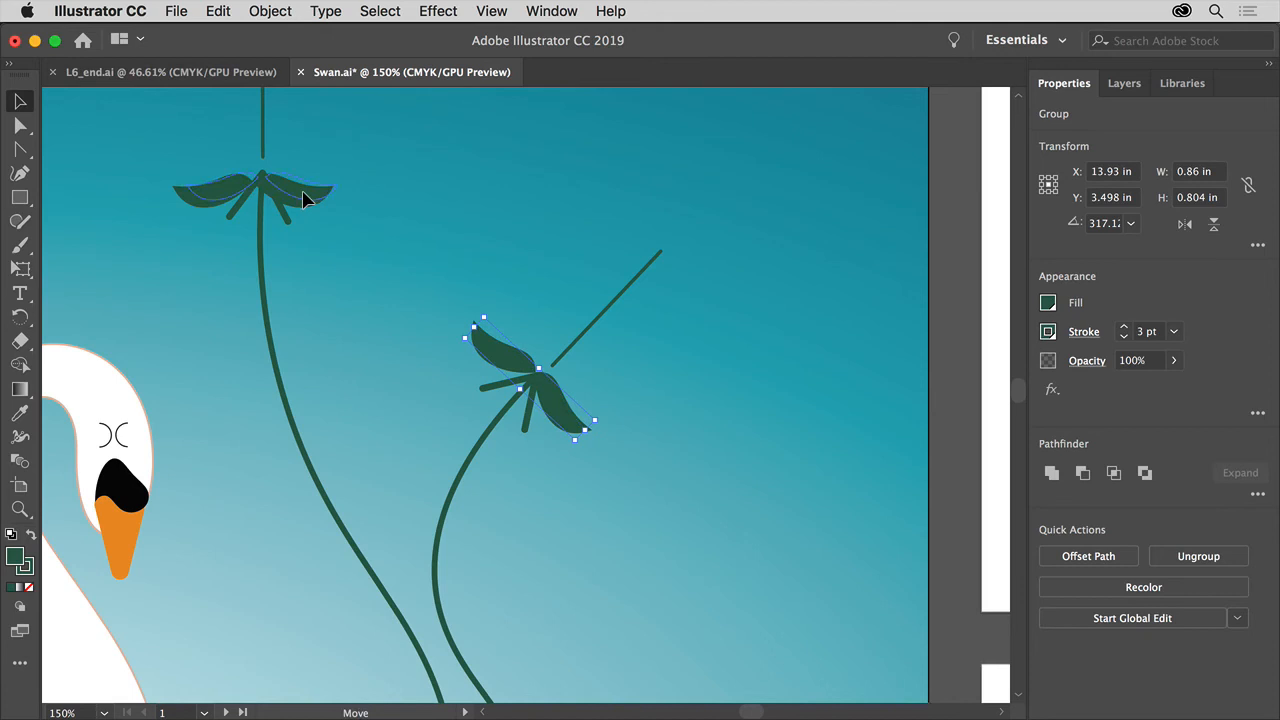
click(262, 184)
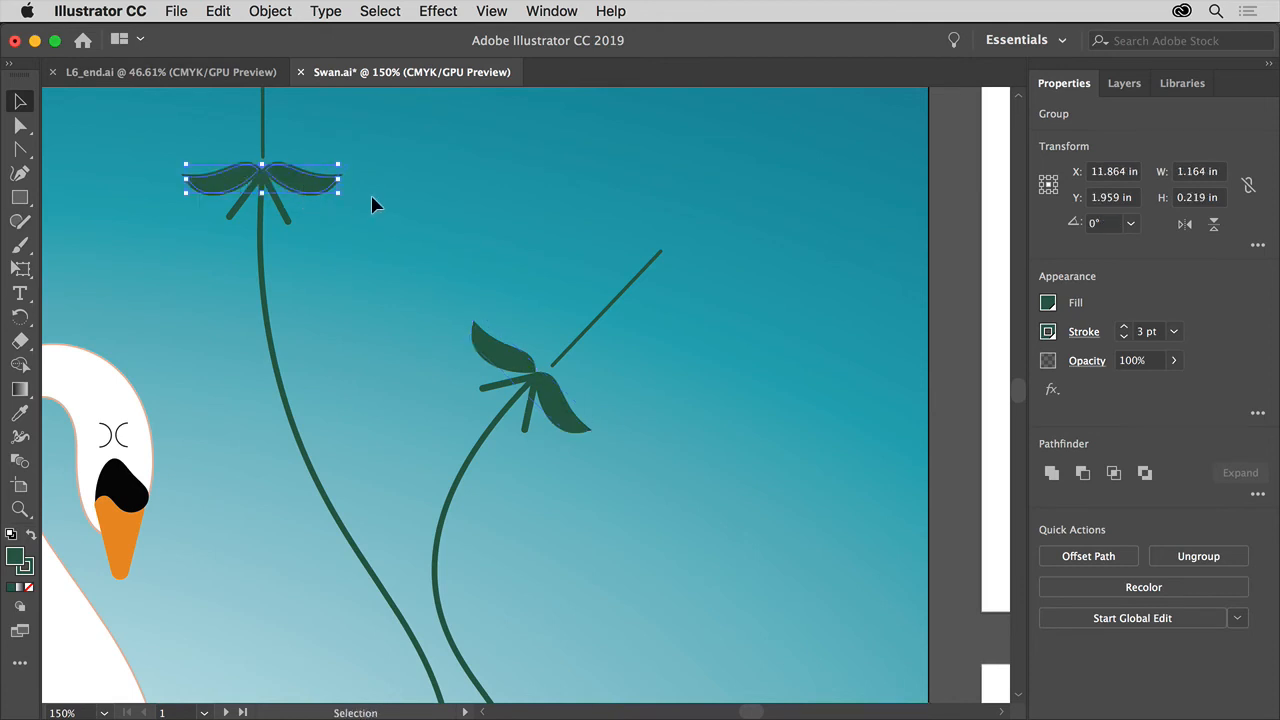
click(524, 376)
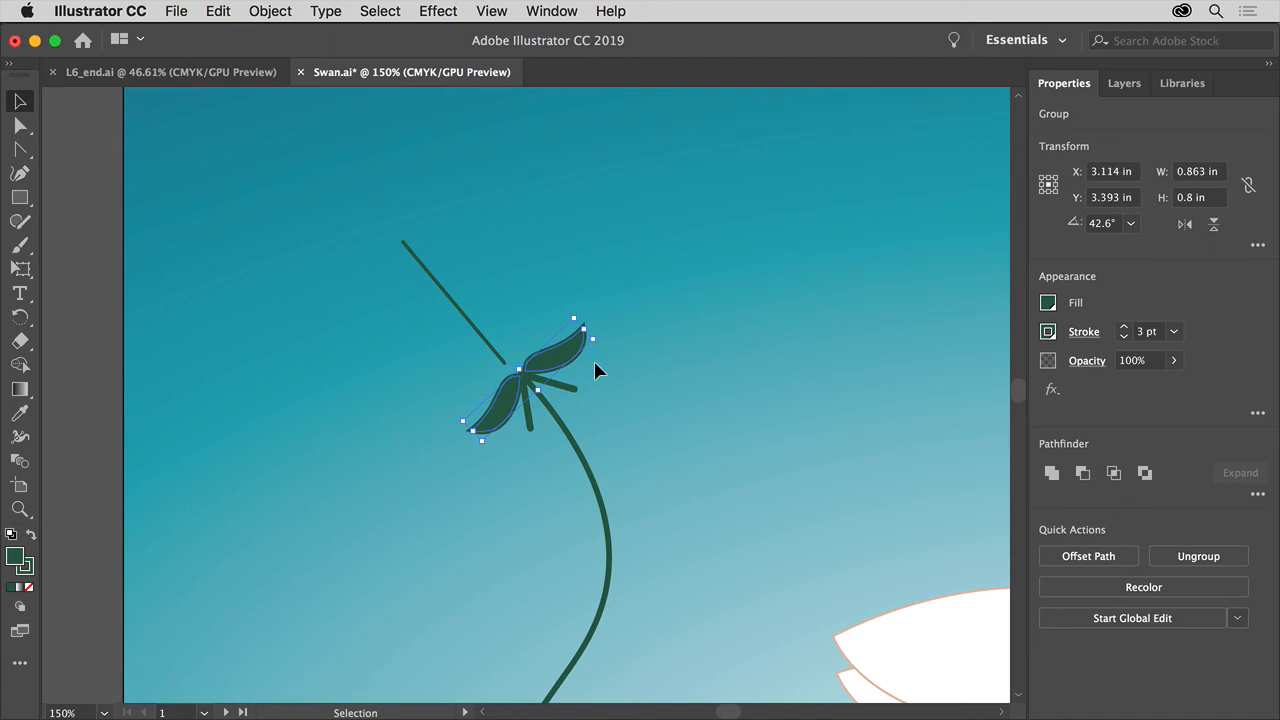
mouse_move(490, 10)
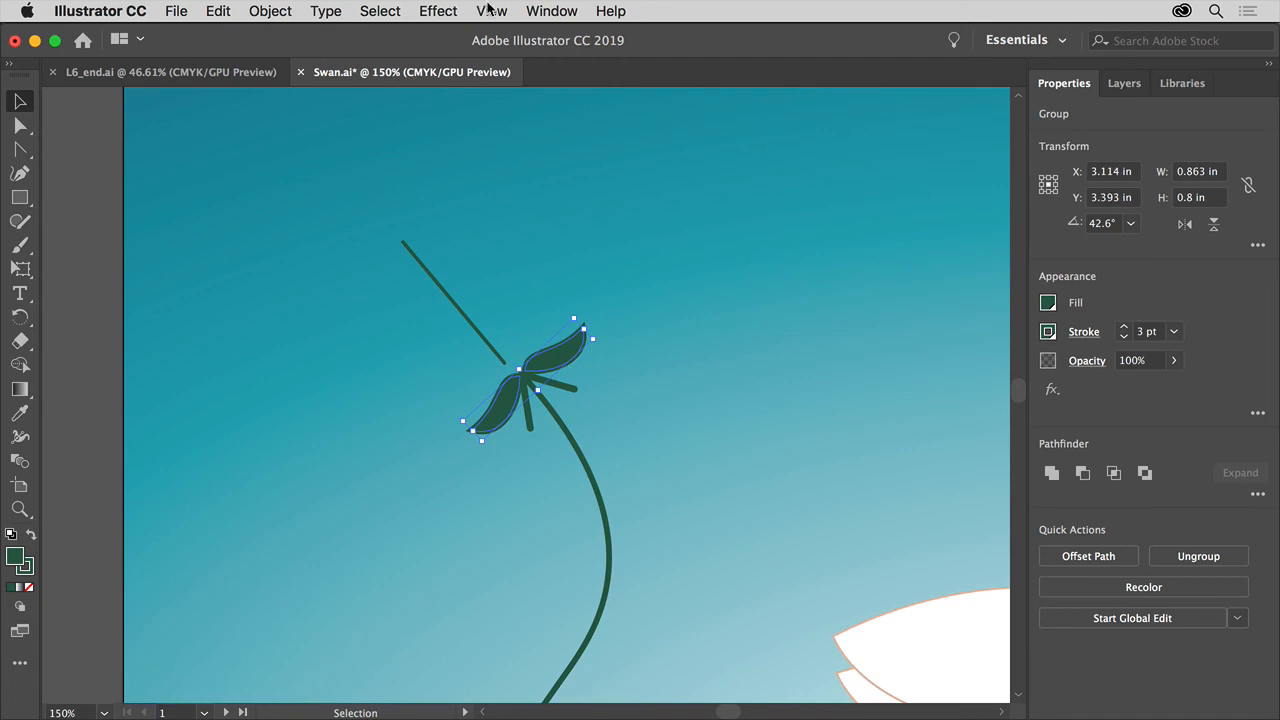
- Zoom out to the whole illustration and deselect the leaf group
click(492, 12)
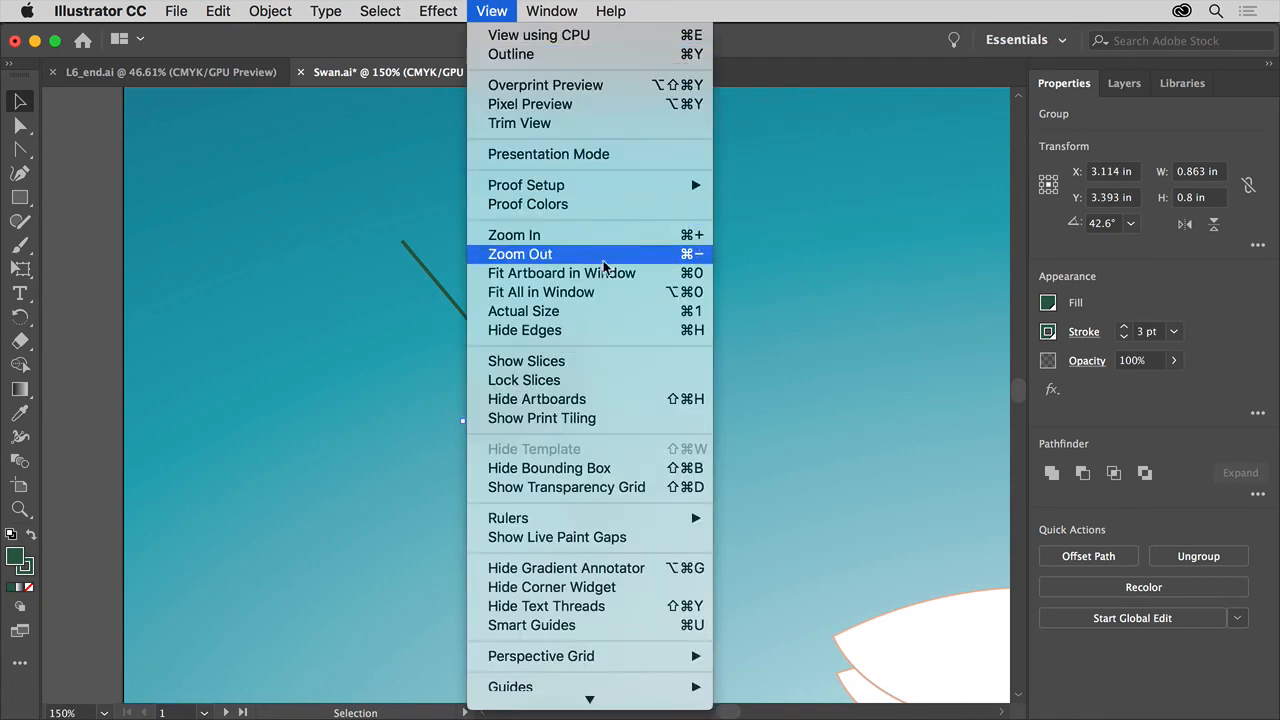
click(520, 252)
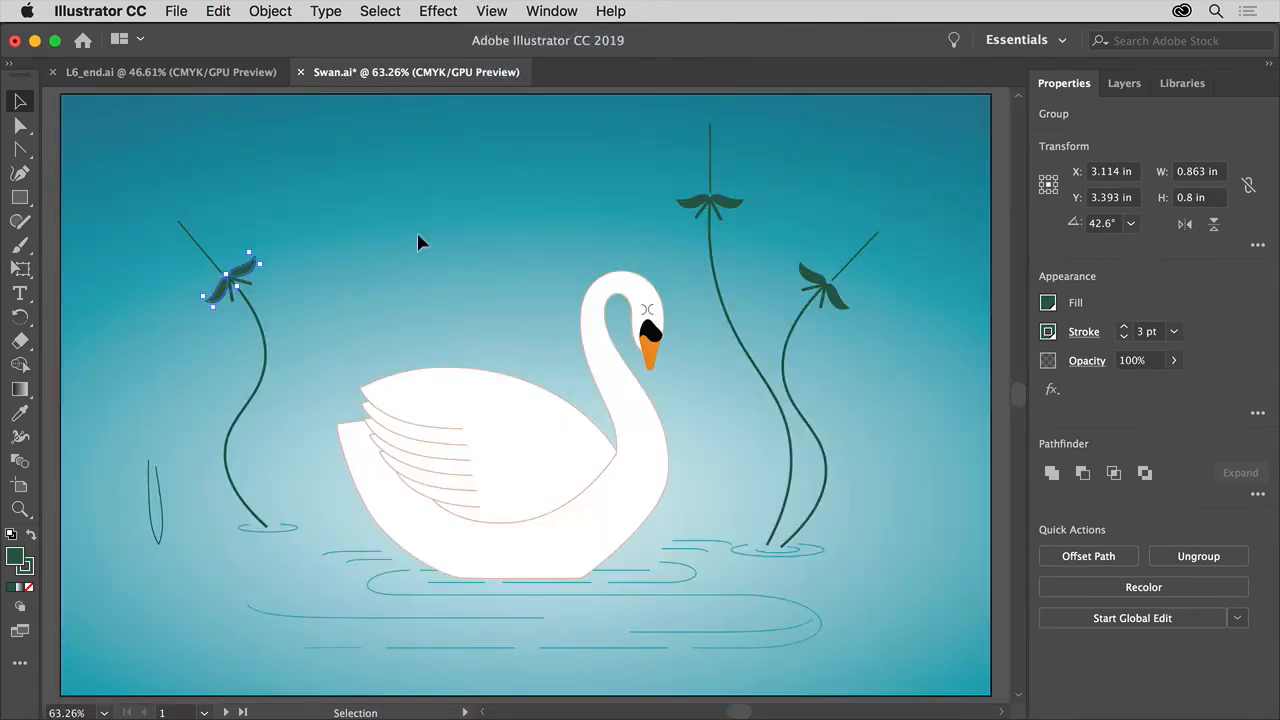
mouse_move(388, 12)
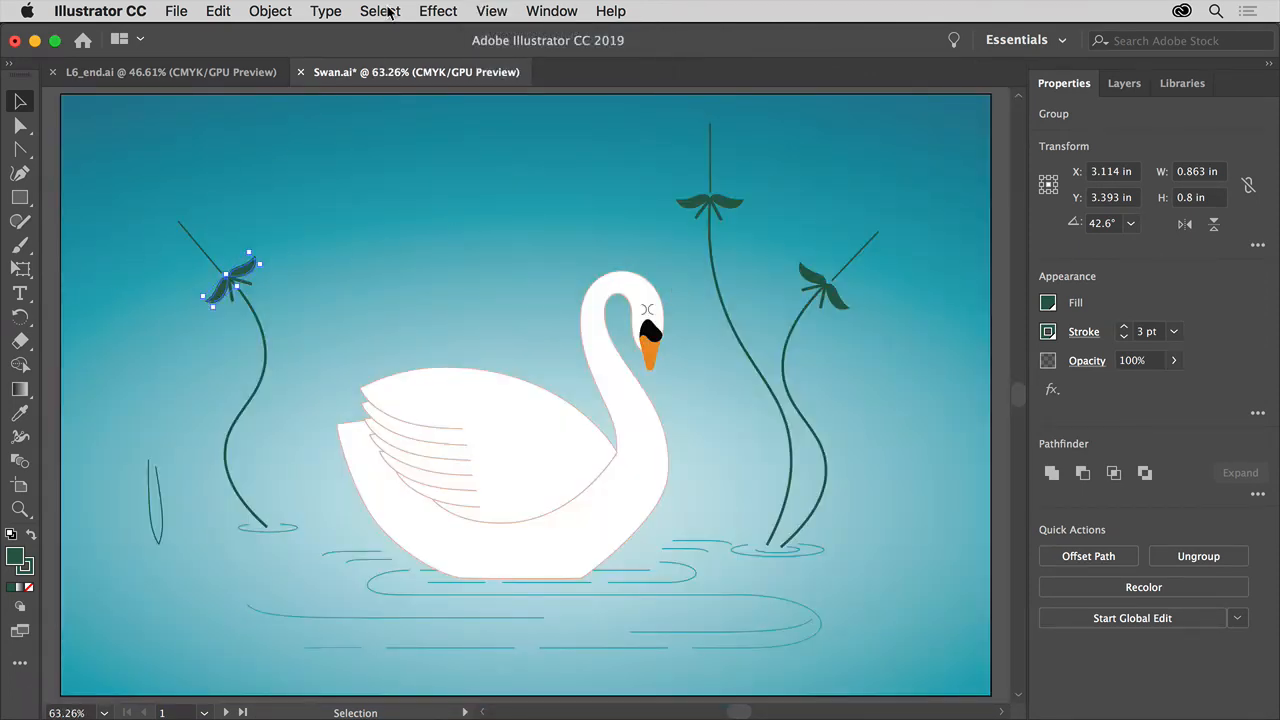
click(350, 228)
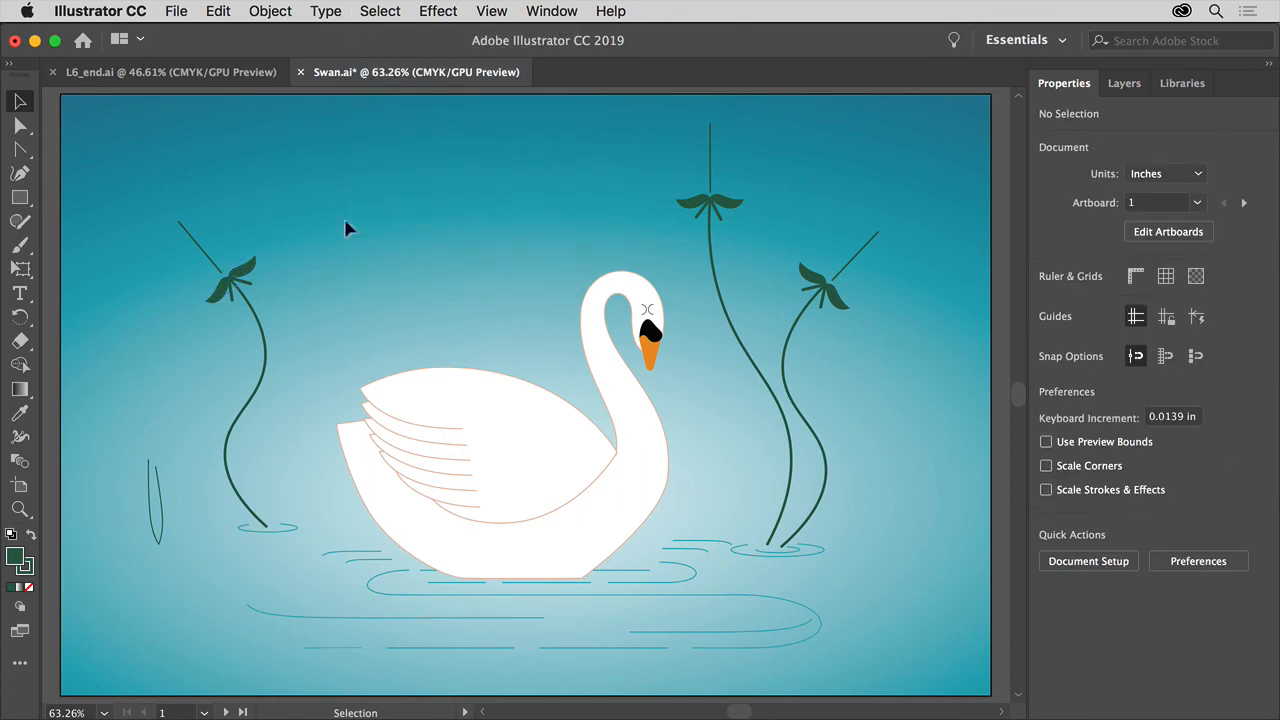
mouse_move(904, 324)
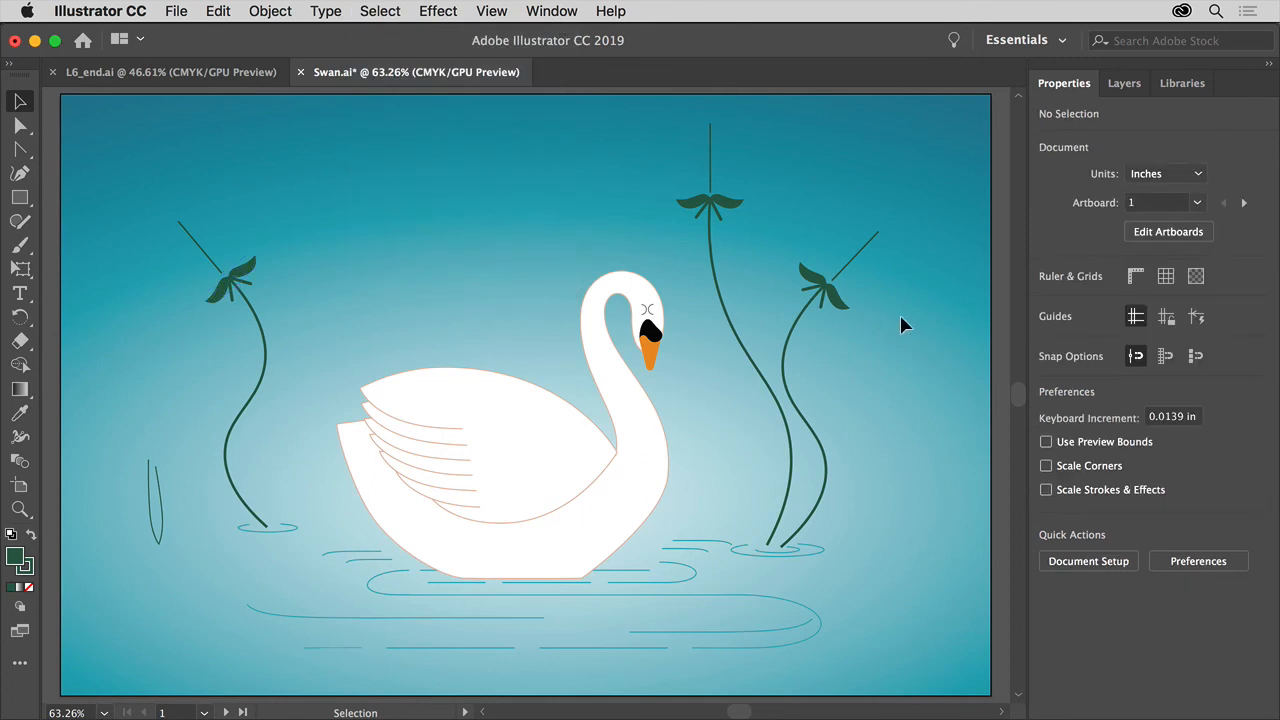